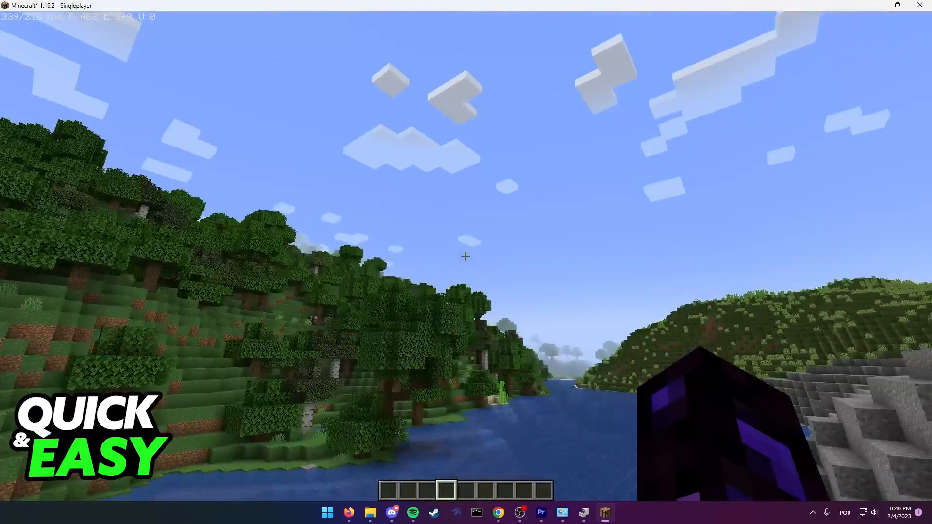
pyautogui.moveTo(464, 257)
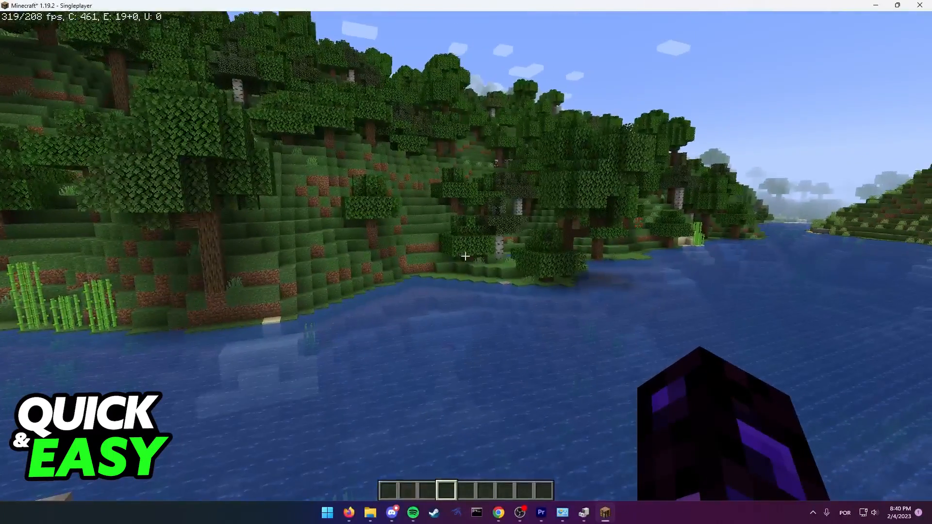
# Leave the Minecraft world and launch the Java Control Panel from All Control Panel Items
pyautogui.press('Escape')
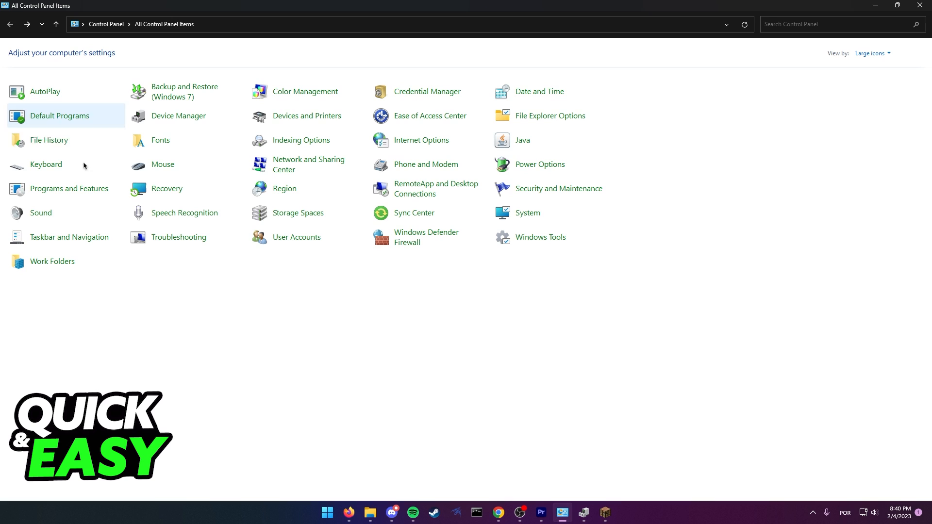
pyautogui.moveTo(508, 143)
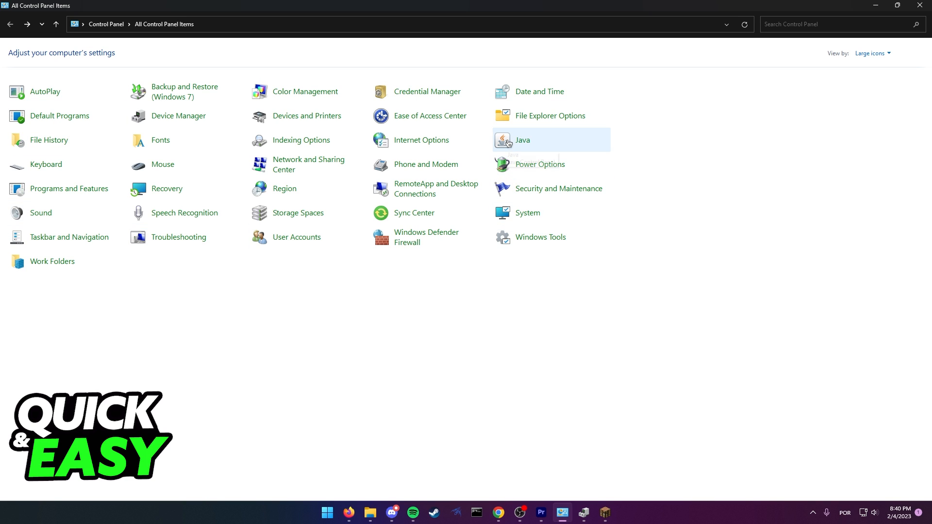
pyautogui.doubleClick(506, 140)
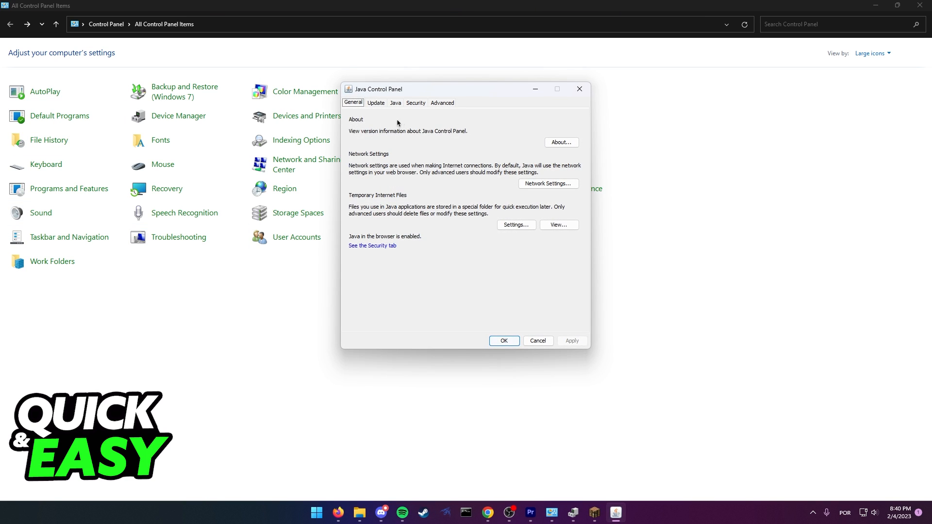
# Run Update Now, acknowledge the 'already latest Java' notice and close the panel with OK
pyautogui.click(376, 102)
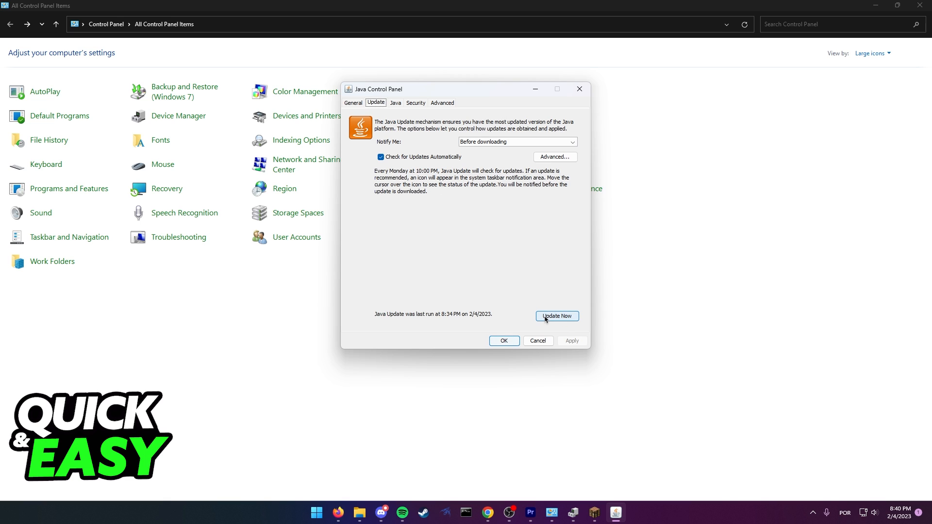
pyautogui.moveTo(567, 320)
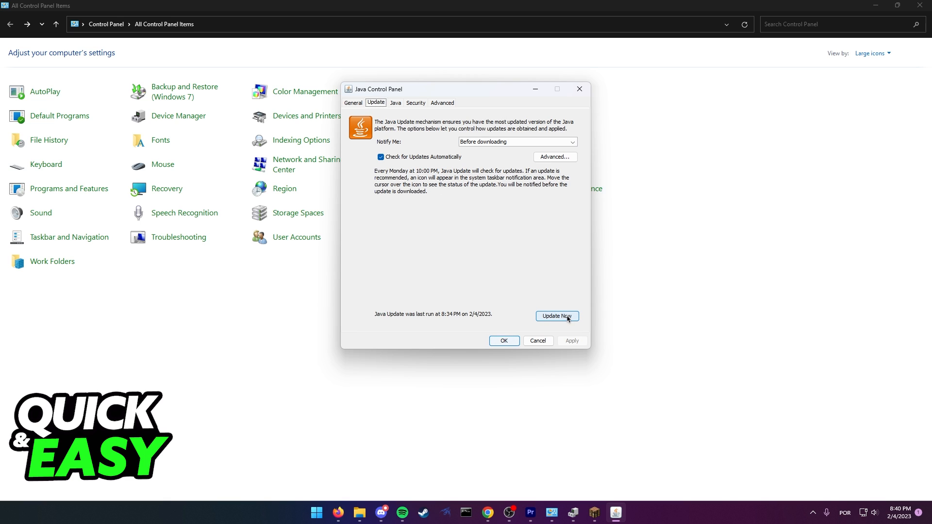
pyautogui.click(557, 316)
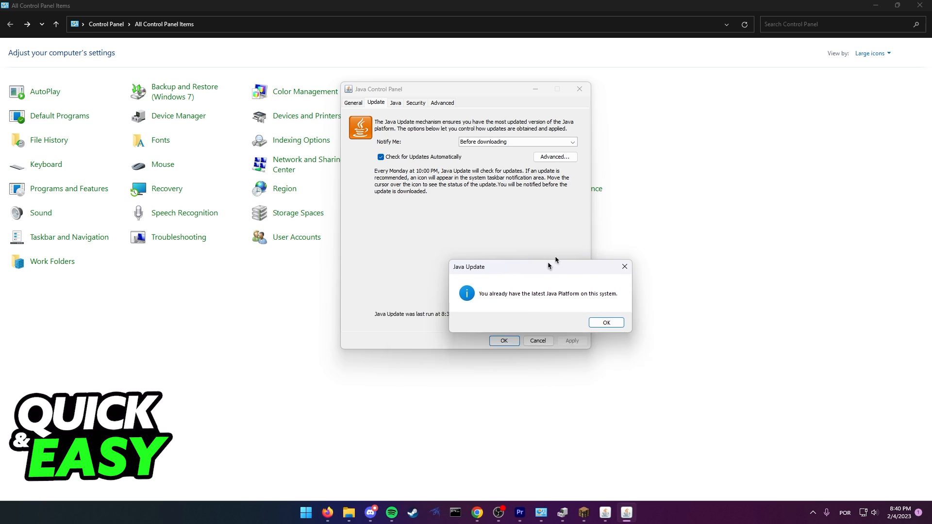
pyautogui.moveTo(548, 266); pyautogui.dragTo(516, 196)
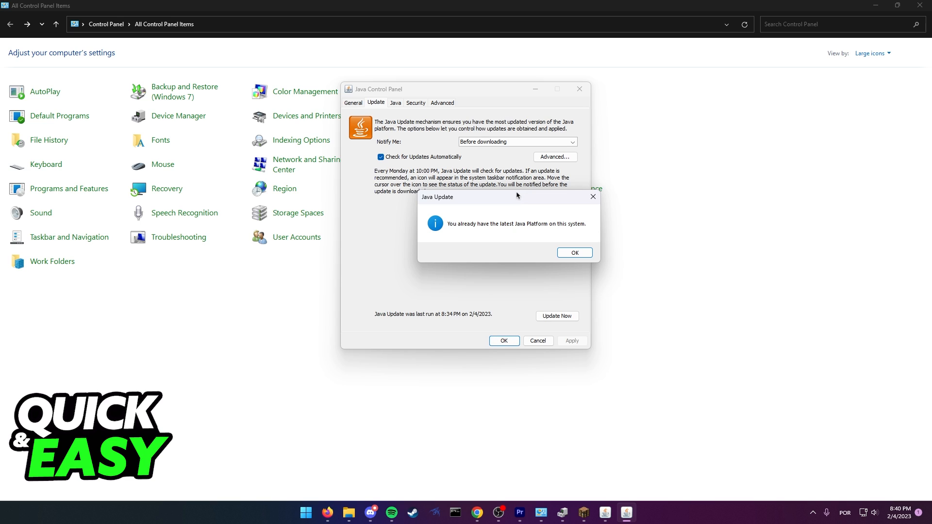
pyautogui.moveTo(668, 296)
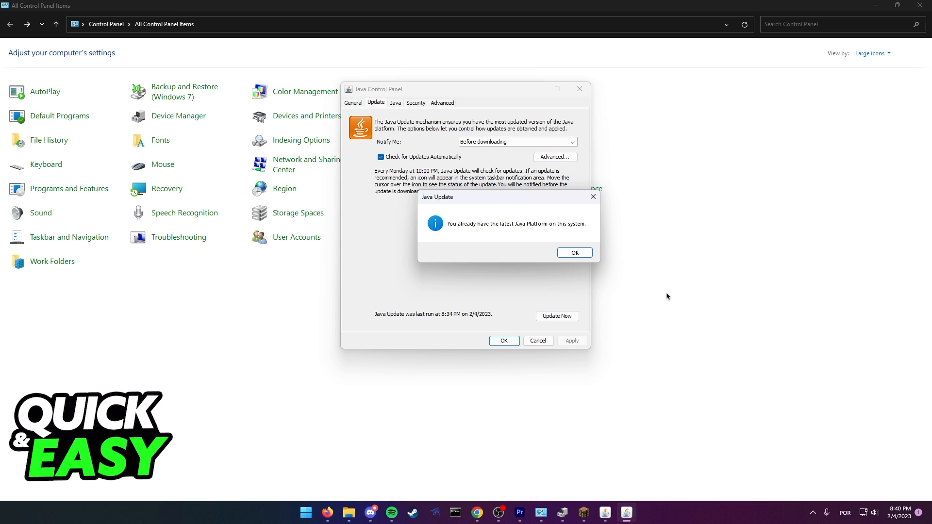
pyautogui.moveTo(655, 254)
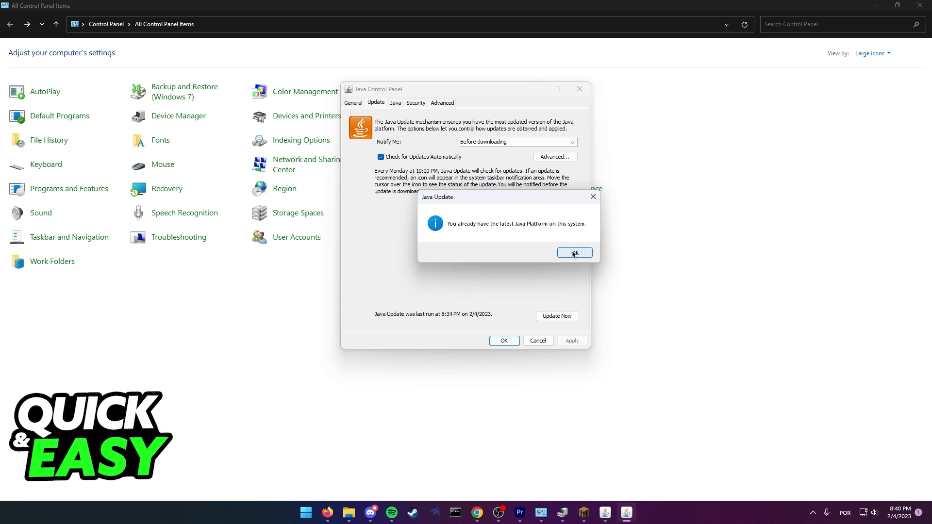
pyautogui.click(575, 252)
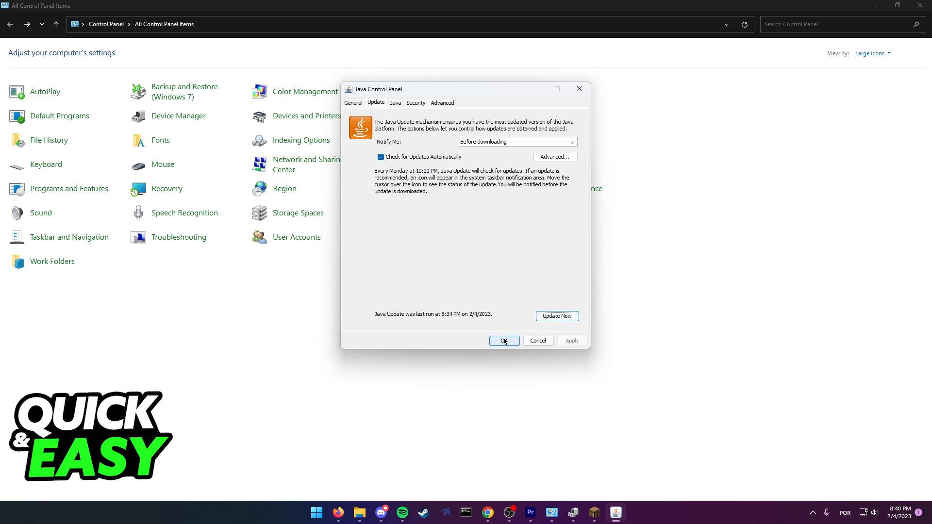
pyautogui.click(504, 341)
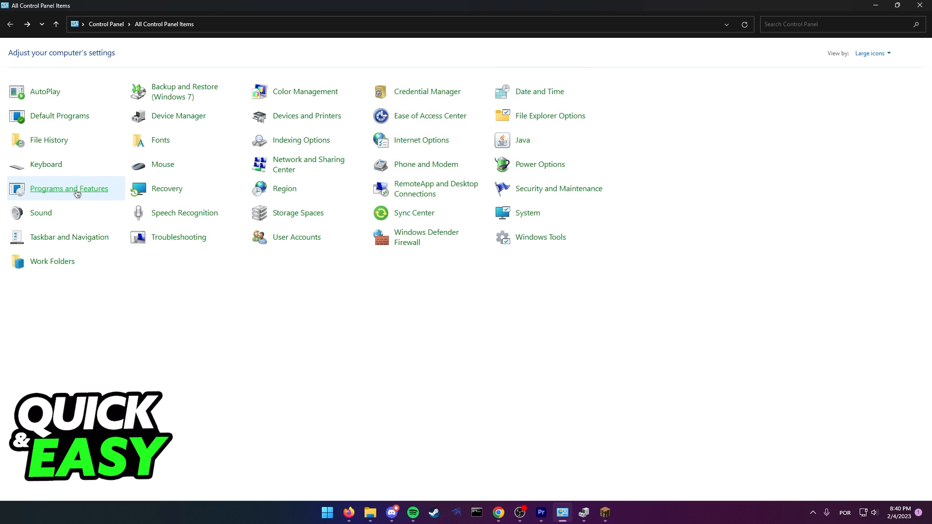
pyautogui.click(68, 188)
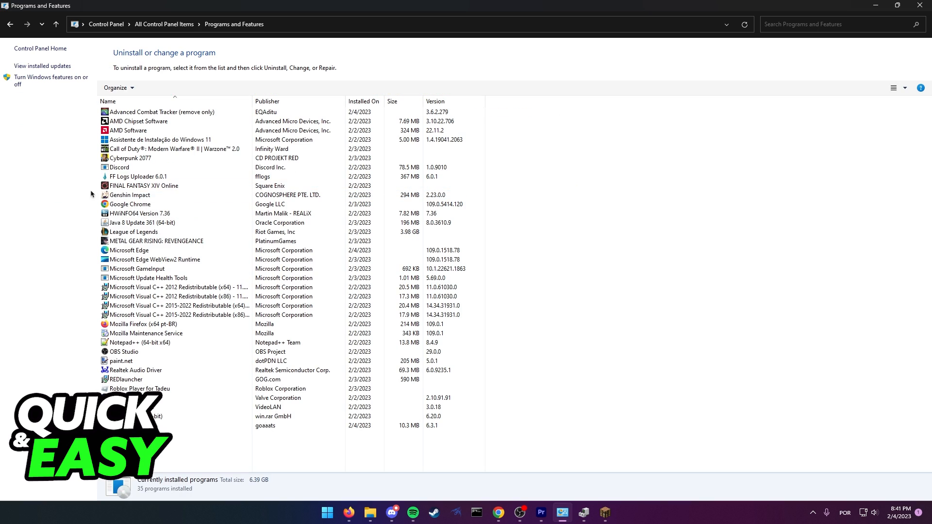
pyautogui.click(138, 222)
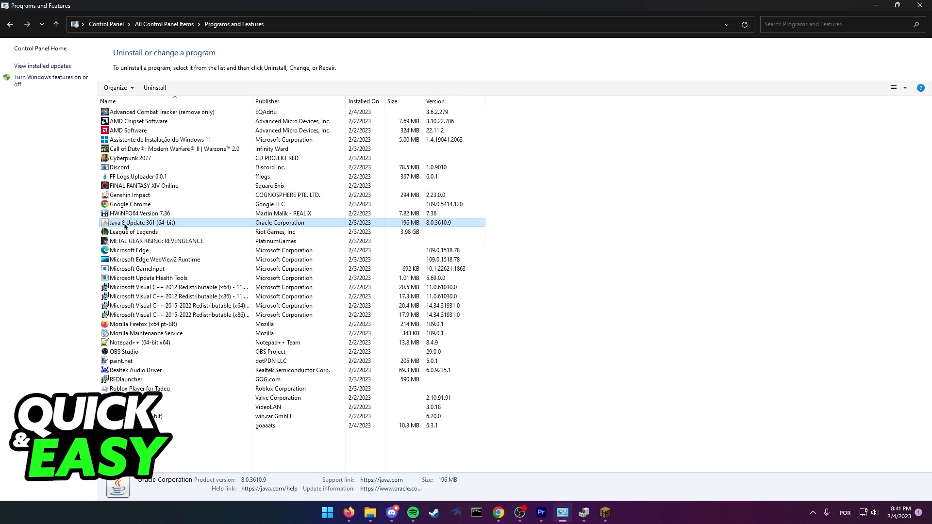
pyautogui.rightClick(125, 222)
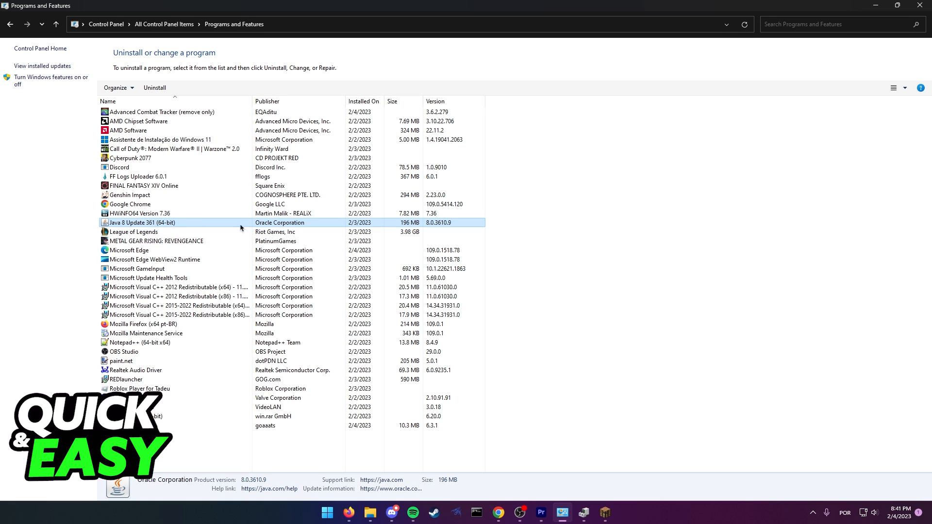
pyautogui.moveTo(516, 195)
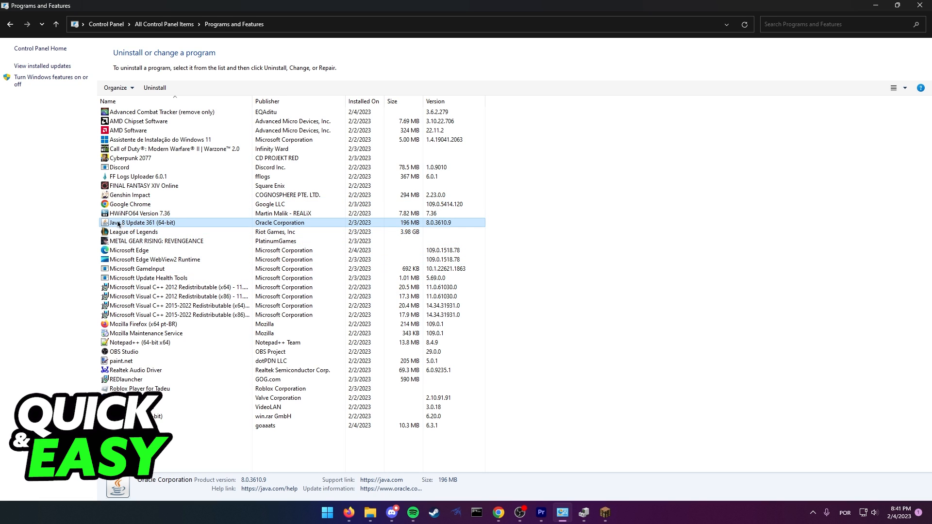
pyautogui.moveTo(208, 232)
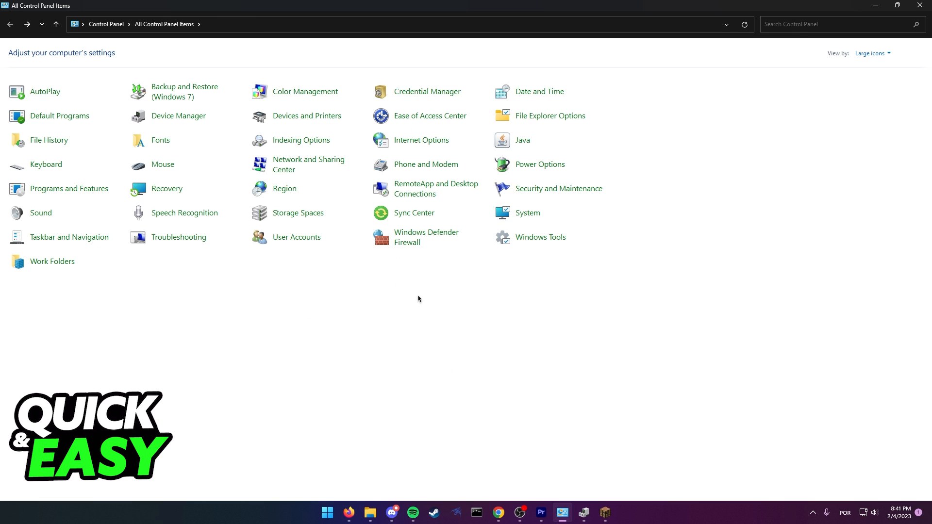
pyautogui.moveTo(424, 354)
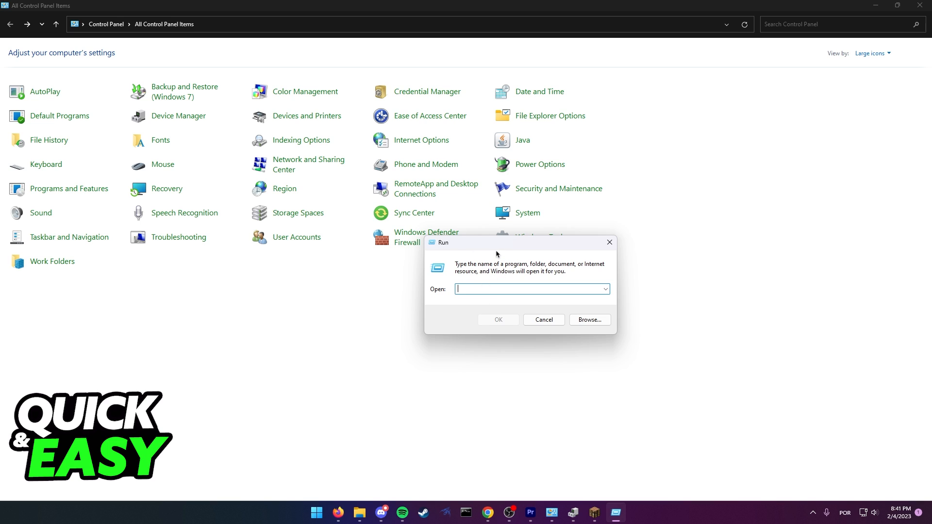
# Enter %appdata% in the Run dialog to reach the AppData Roaming folder
pyautogui.write('%app')
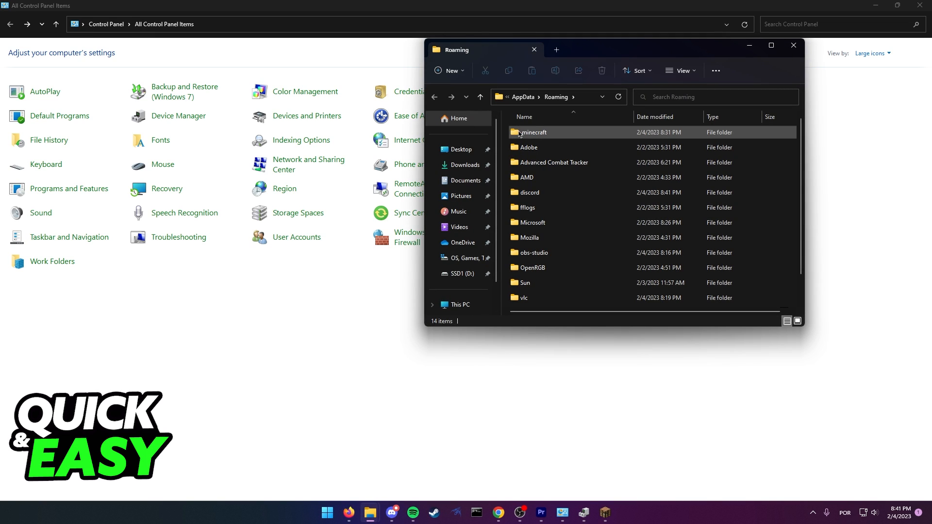
# Select all 31 items inside .minecraft with Ctrl+A and close File Explorer
pyautogui.doubleClick(532, 132)
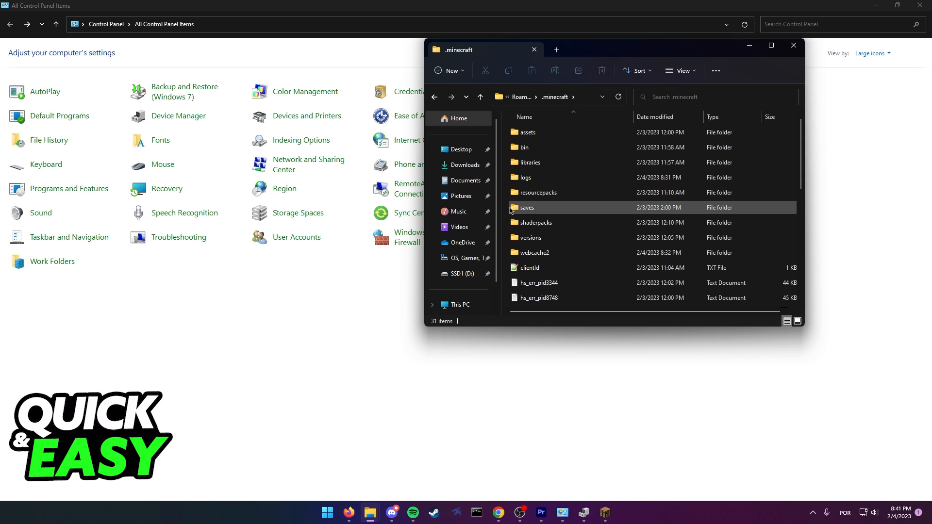
pyautogui.click(527, 207)
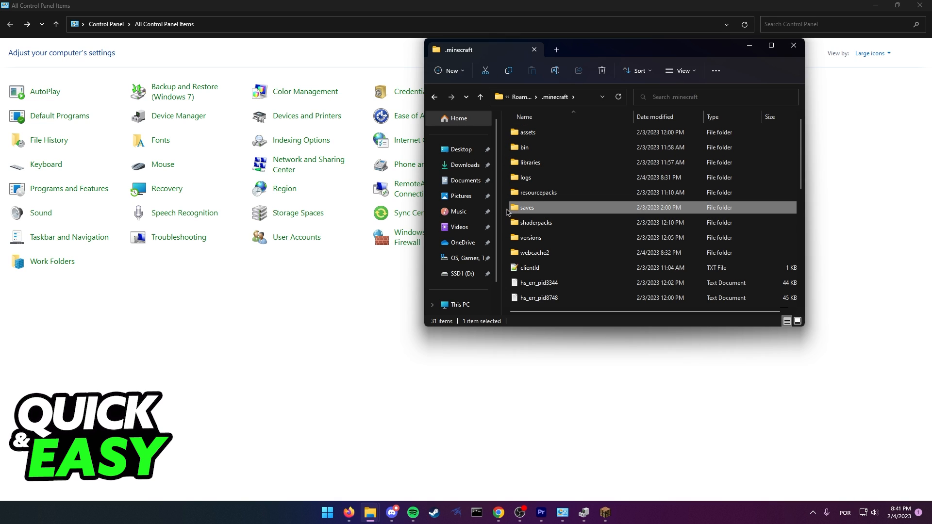
pyautogui.click(539, 193)
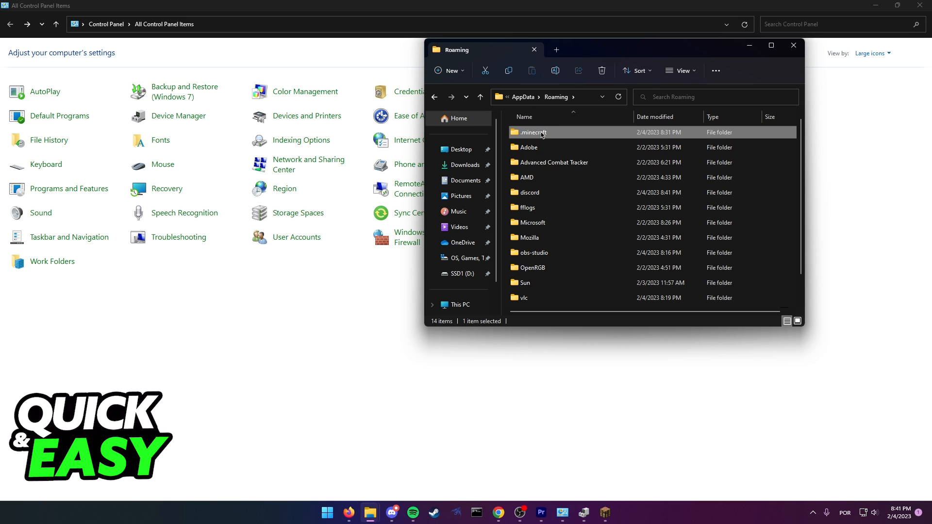
pyautogui.doubleClick(530, 132)
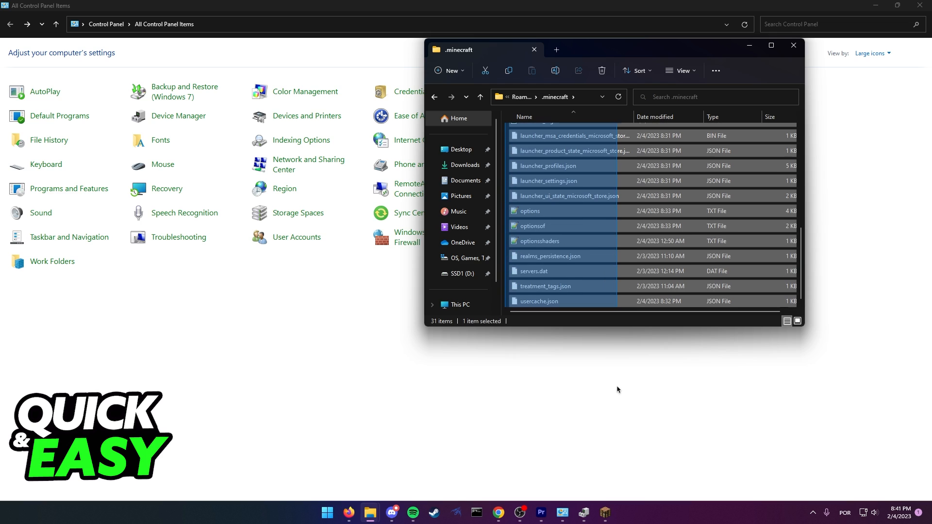
pyautogui.press('ctrl+a')
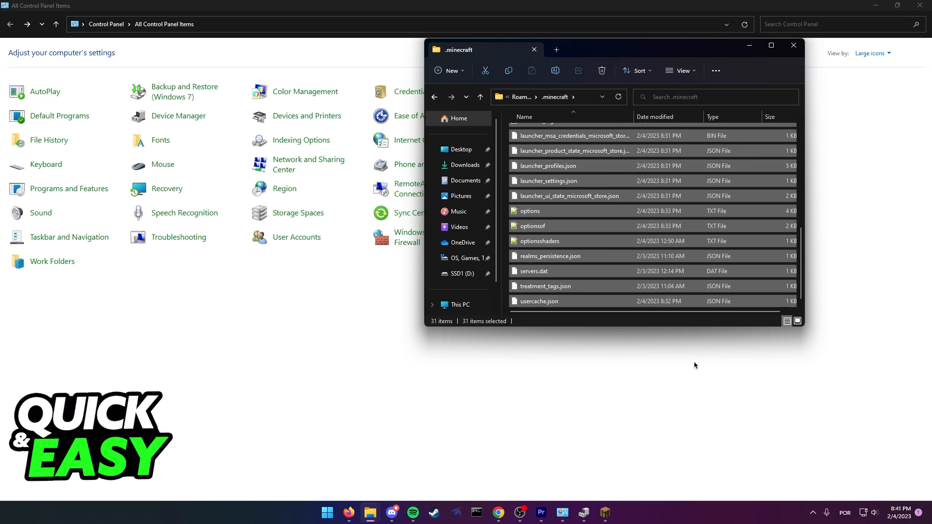
pyautogui.click(793, 45)
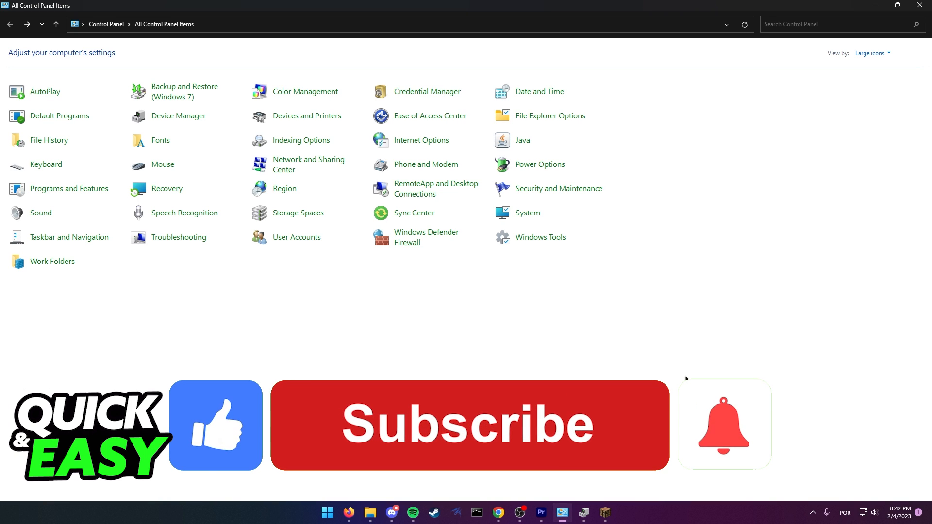
pyautogui.click(468, 425)
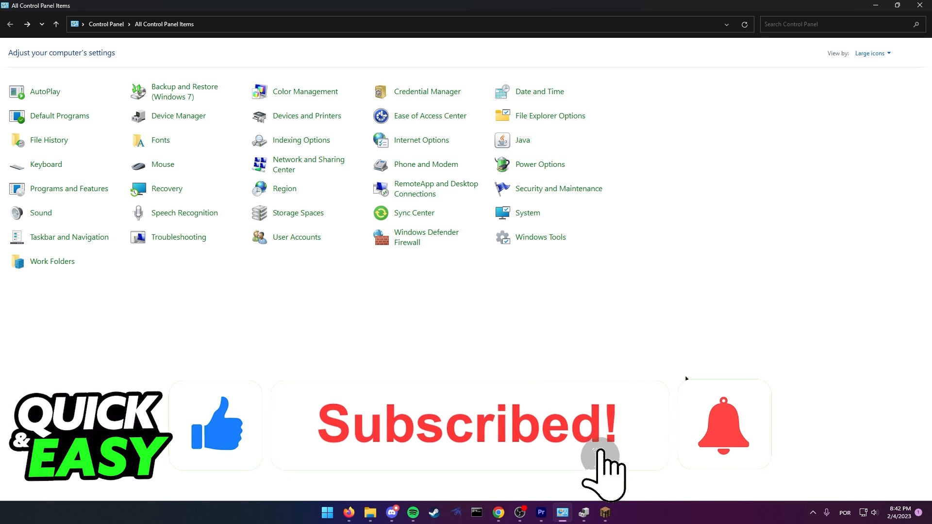